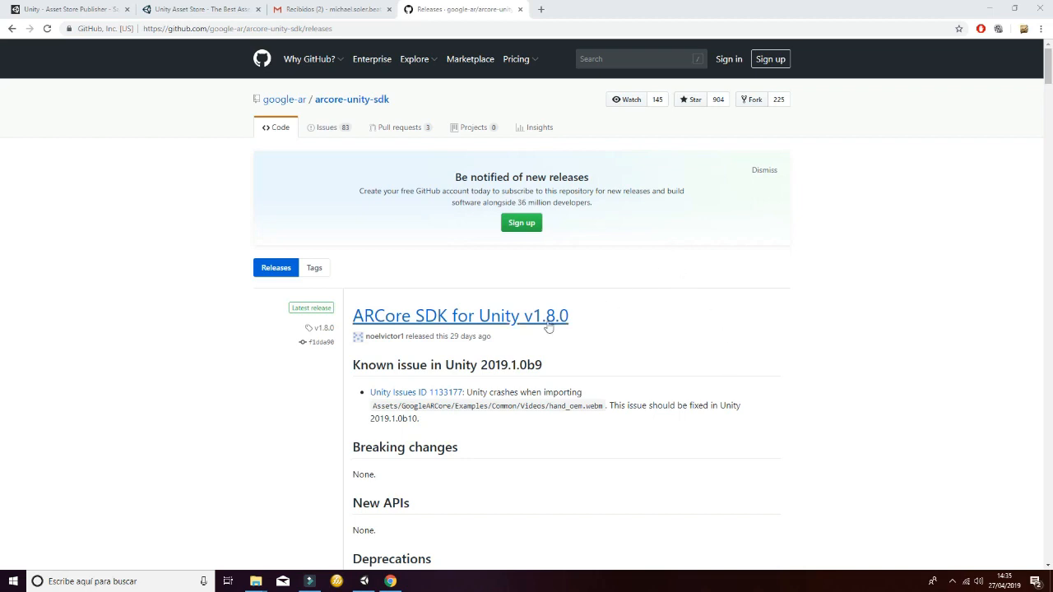
Leave the ARCore SDK v1.8.0 release page and bring up the Unity editor.
{"action": "left_click", "coordinate": [238, 28]}
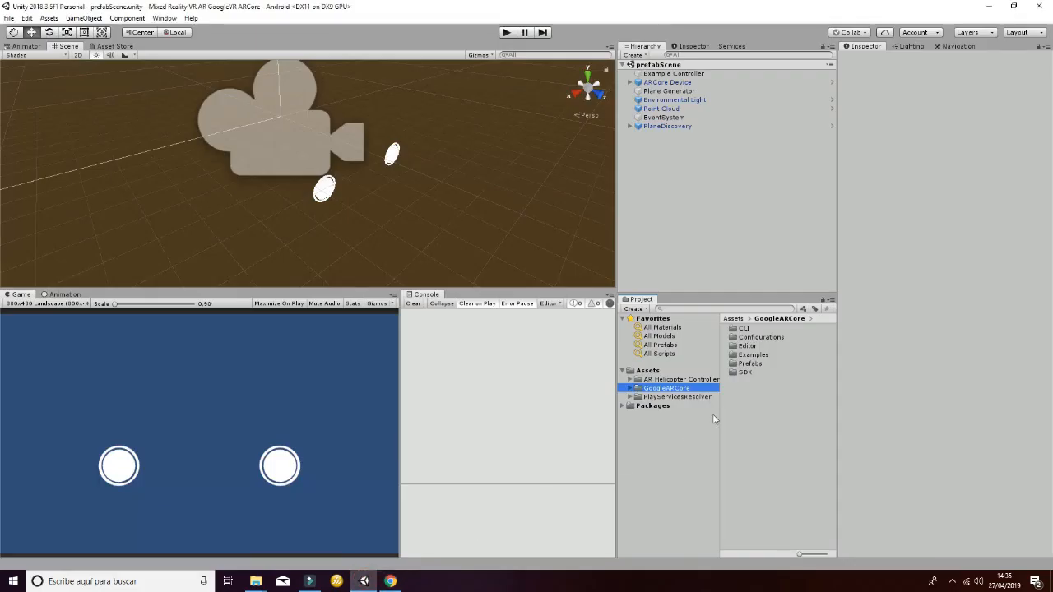
{"action": "mouse_move", "coordinate": [736, 404]}
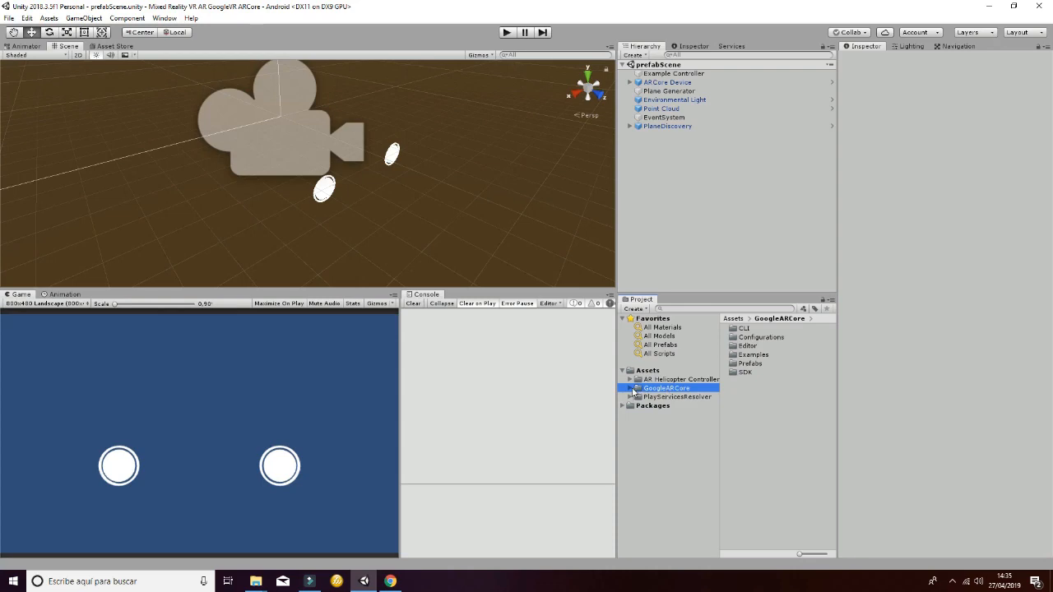
Expand and collapse the GoogleARCore asset folder in the Project window.
{"action": "left_click", "coordinate": [630, 387]}
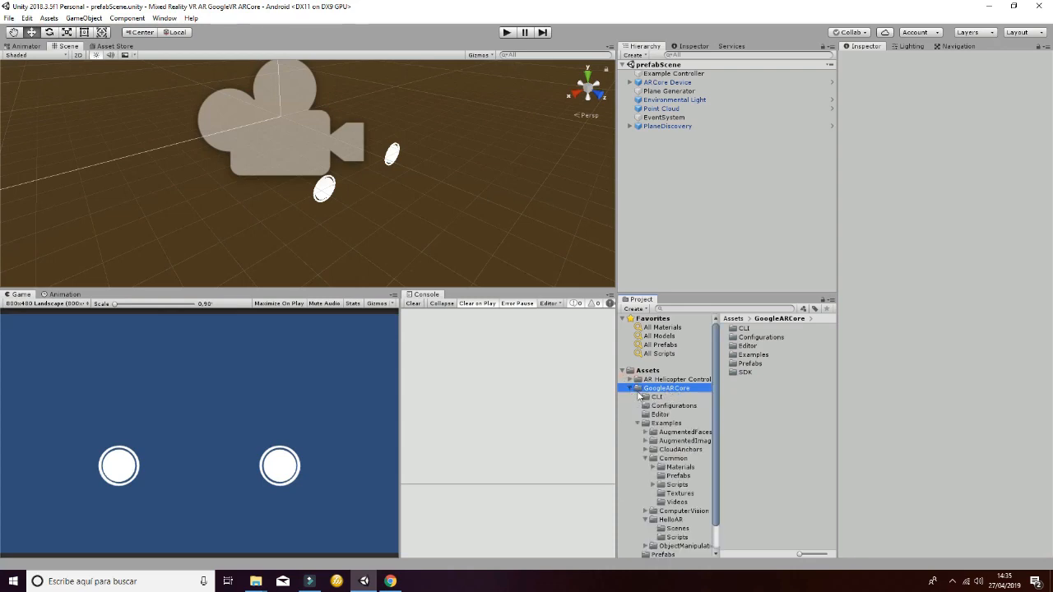
{"action": "left_click", "coordinate": [679, 378]}
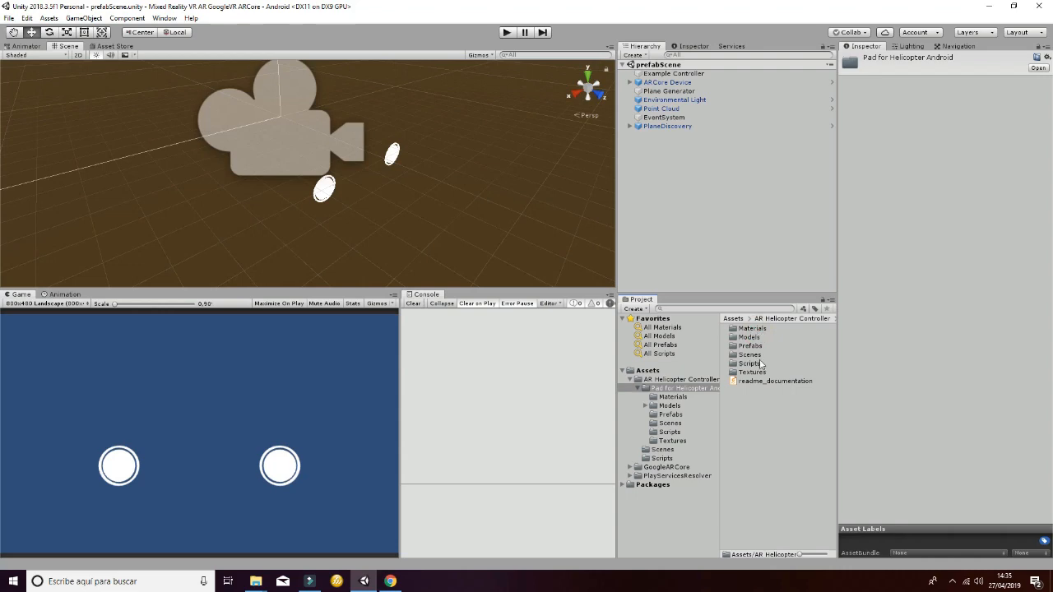
{"action": "mouse_move", "coordinate": [766, 388]}
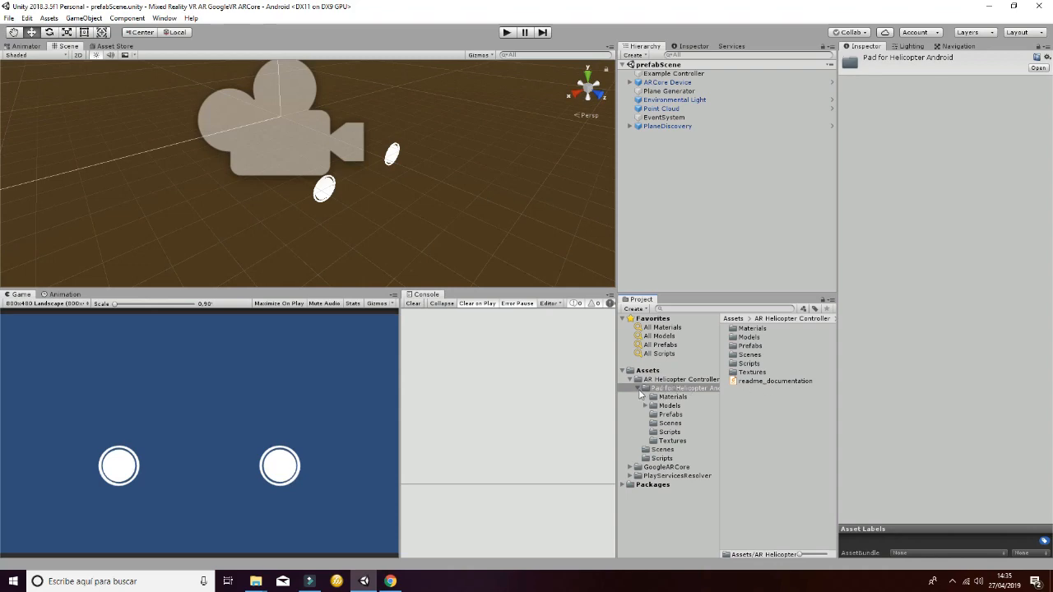
Select the prefabScene asset from the Scenes folder and start on its Hierarchy objects.
{"action": "left_click", "coordinate": [663, 397]}
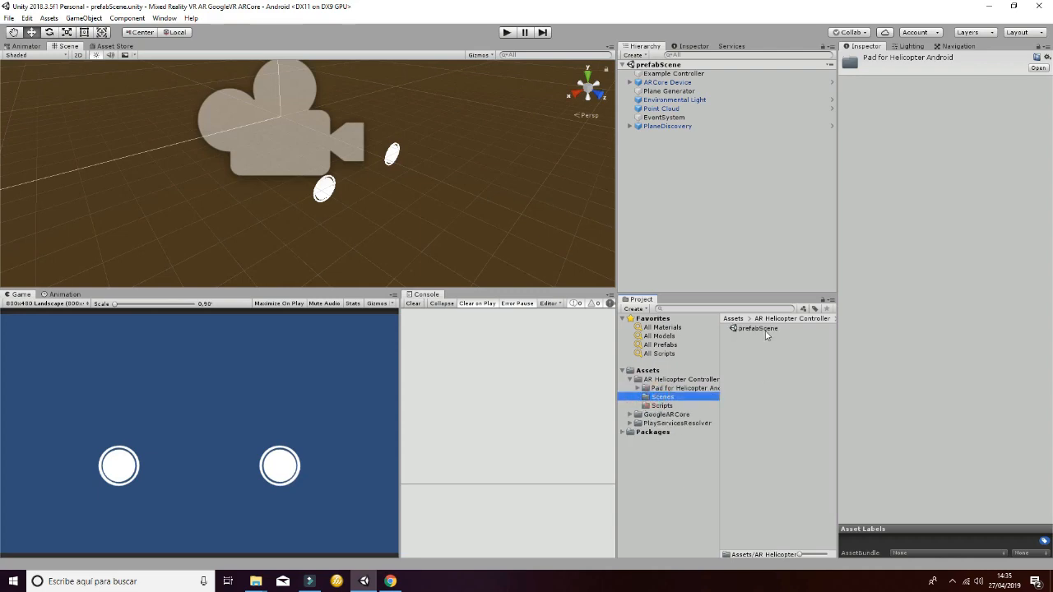
{"action": "left_click", "coordinate": [756, 327]}
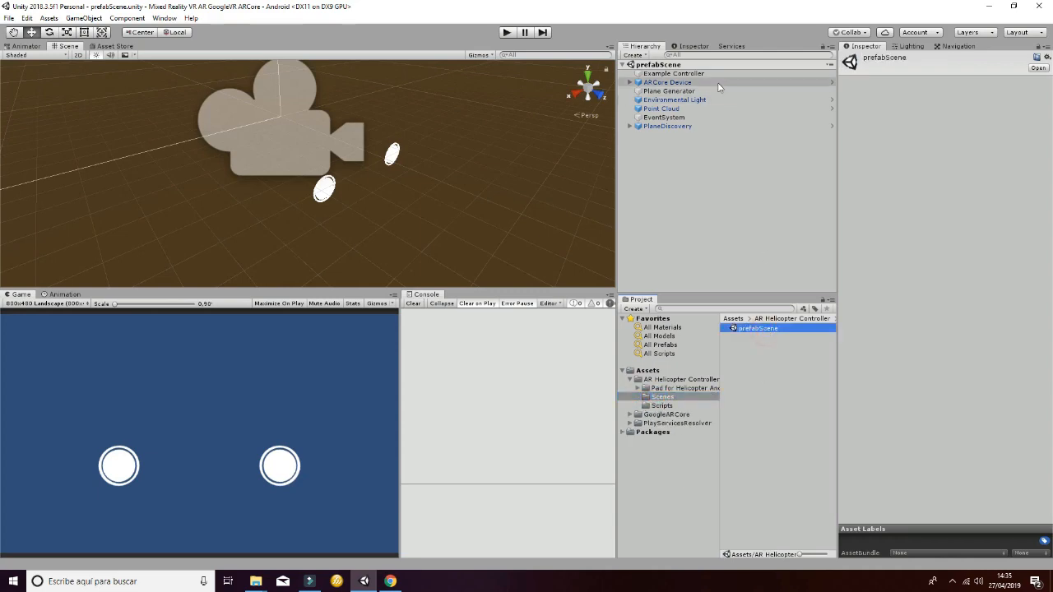
{"action": "left_click", "coordinate": [666, 126]}
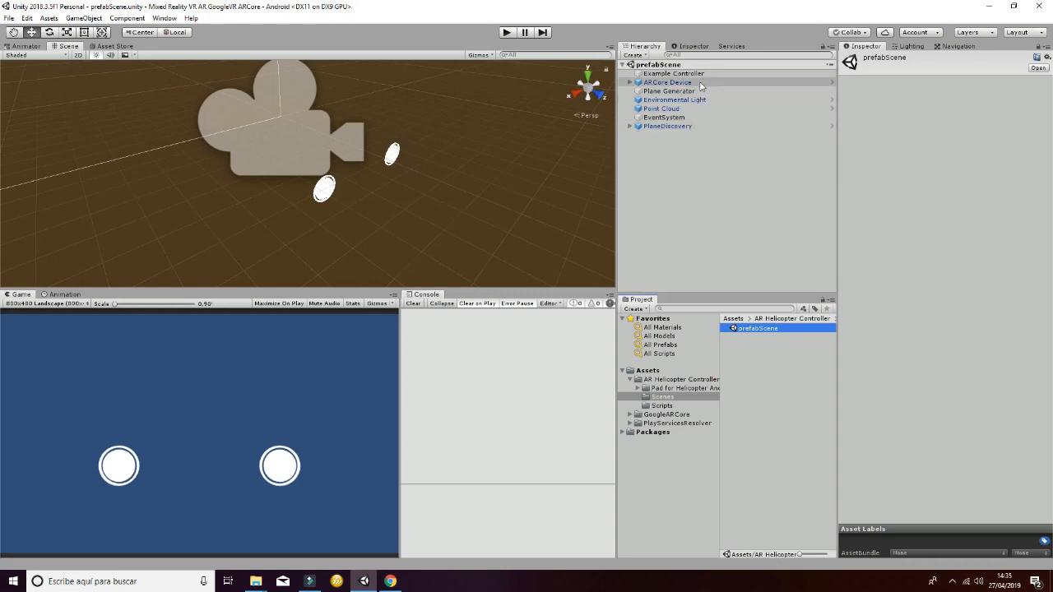
Inspect ARCore Device, Environmental Light, PlaneDiscovery and end on Example Controller's AR Helicopter script.
{"action": "left_click", "coordinate": [668, 81]}
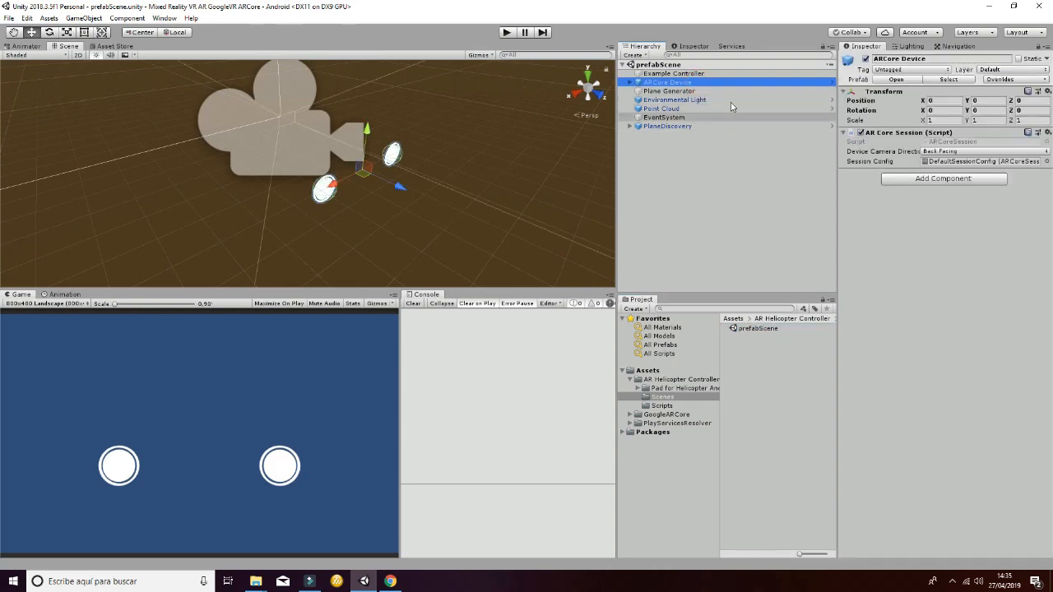
{"action": "left_click", "coordinate": [675, 100]}
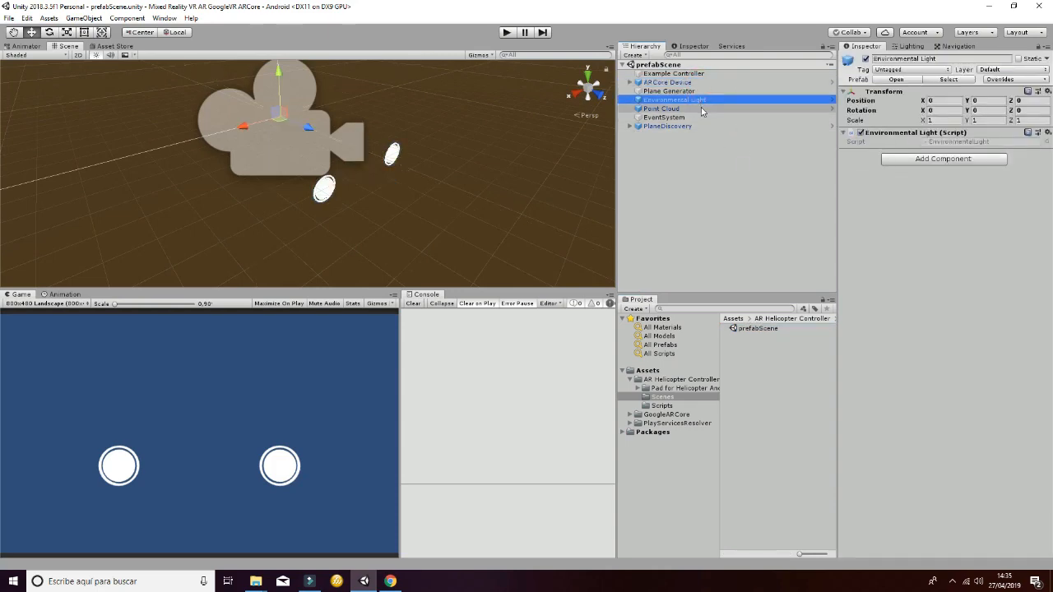
{"action": "left_click", "coordinate": [667, 125]}
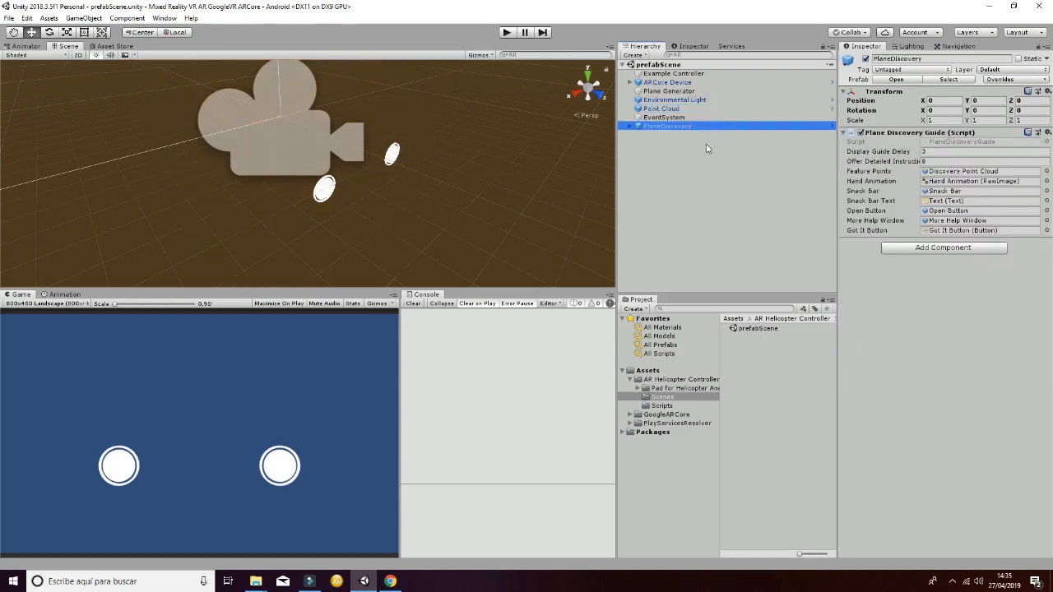
{"action": "left_click", "coordinate": [666, 81]}
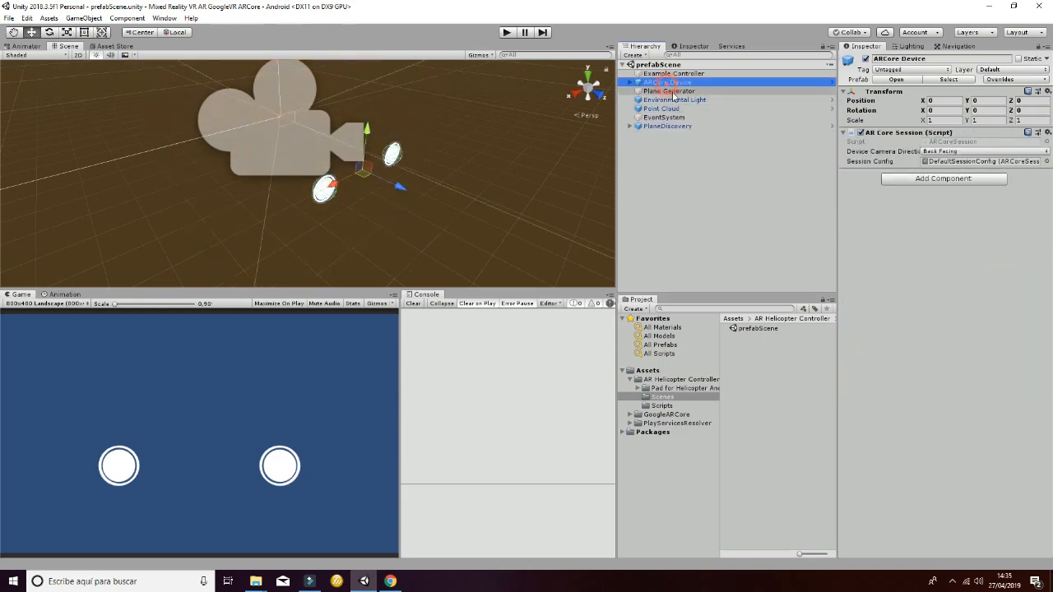
{"action": "left_click", "coordinate": [673, 73]}
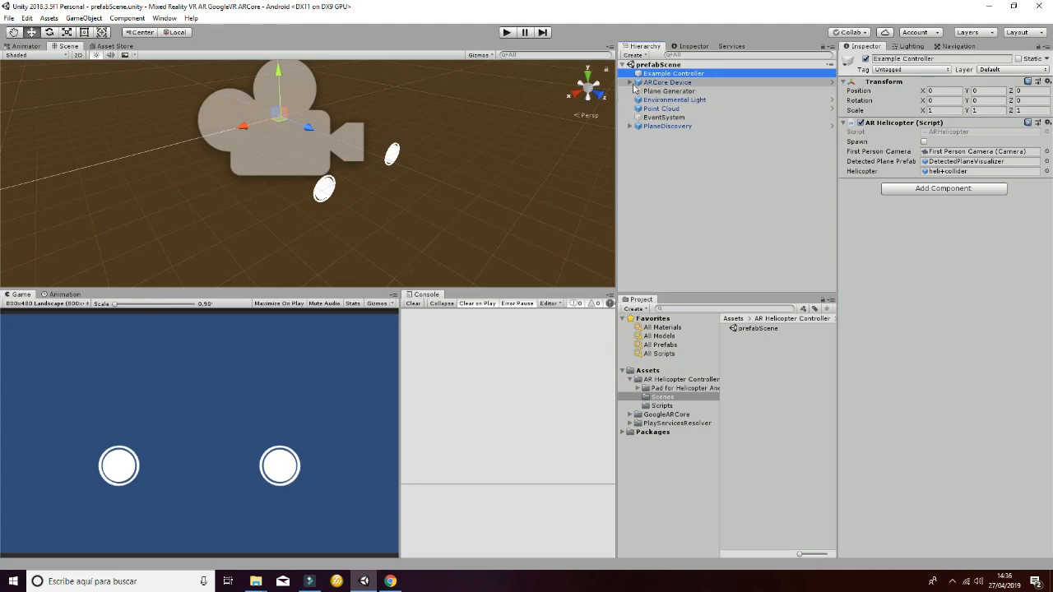
Expand ARCore Device and First Person Camera to inspect pads_android and the left pad object.
{"action": "left_click", "coordinate": [668, 82]}
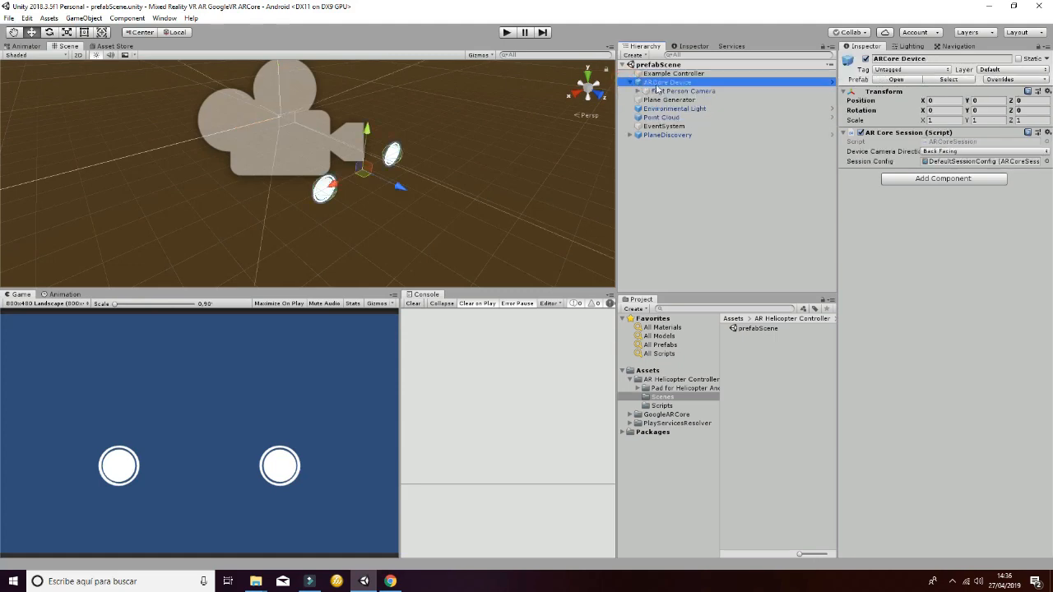
{"action": "left_click", "coordinate": [630, 81]}
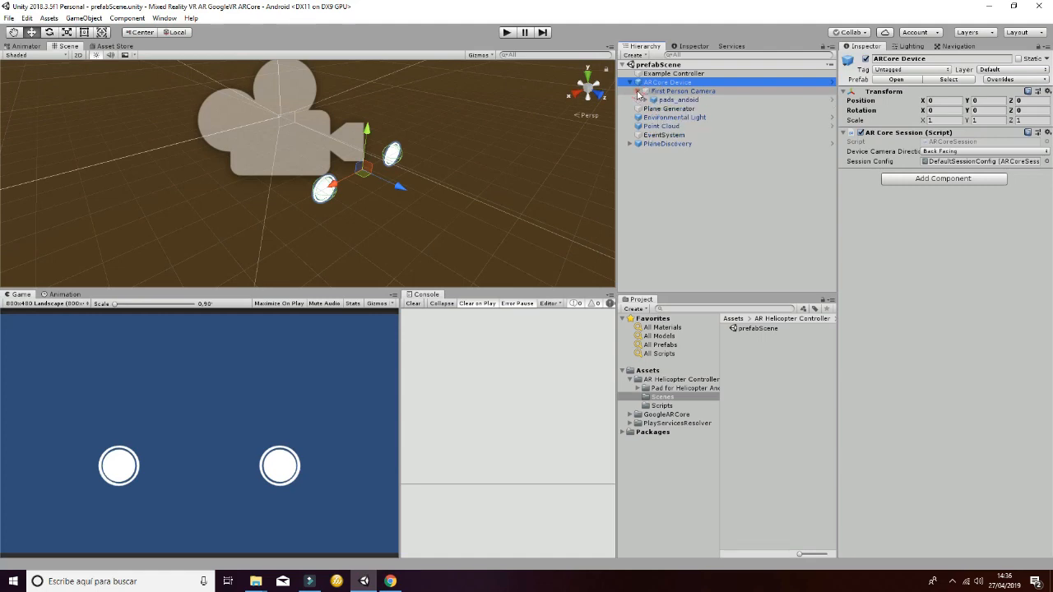
{"action": "left_click", "coordinate": [676, 99]}
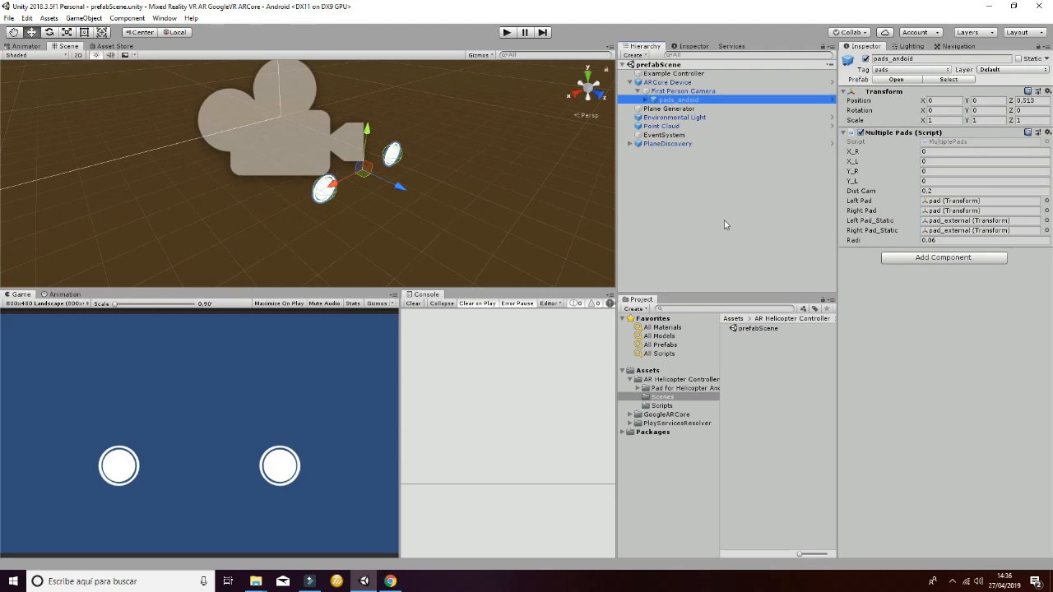
{"action": "left_click", "coordinate": [638, 99]}
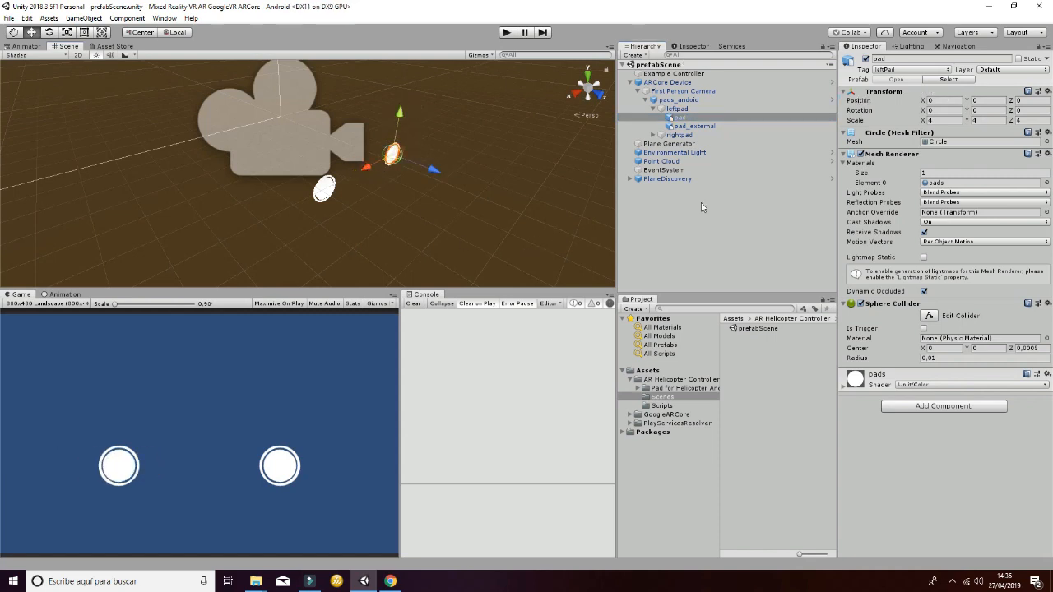
Review pads_android and First Person Camera, collapse the camera and reselect Example Controller.
{"action": "left_click", "coordinate": [678, 99]}
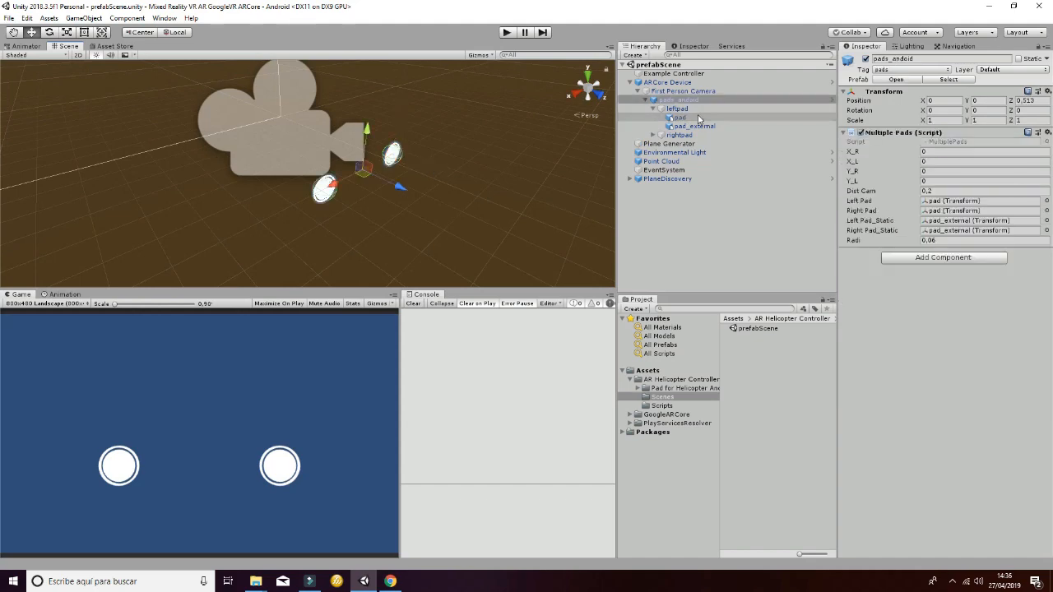
{"action": "left_click", "coordinate": [682, 90]}
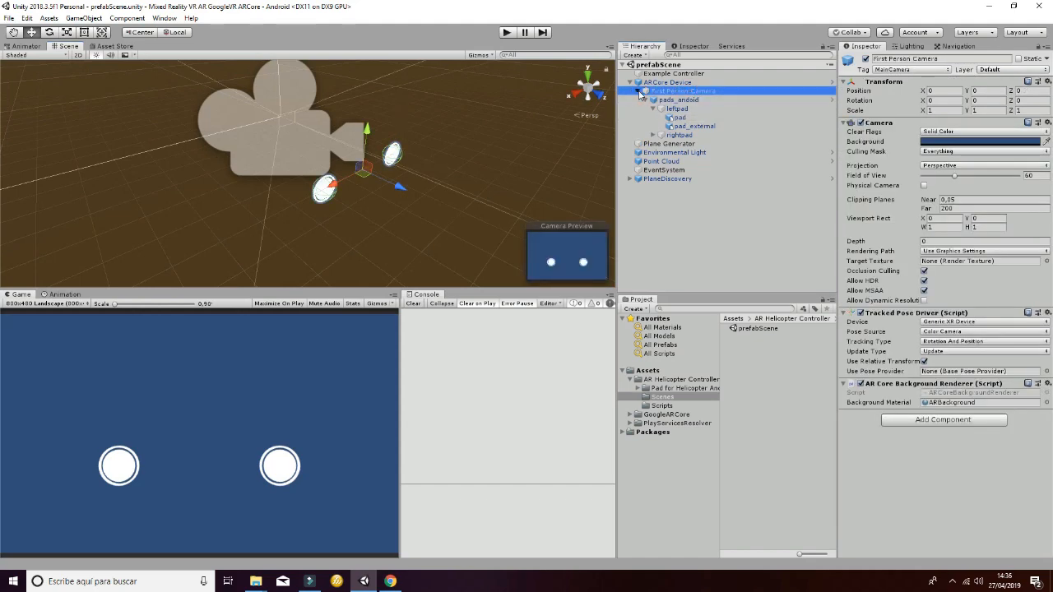
{"action": "left_click", "coordinate": [630, 82]}
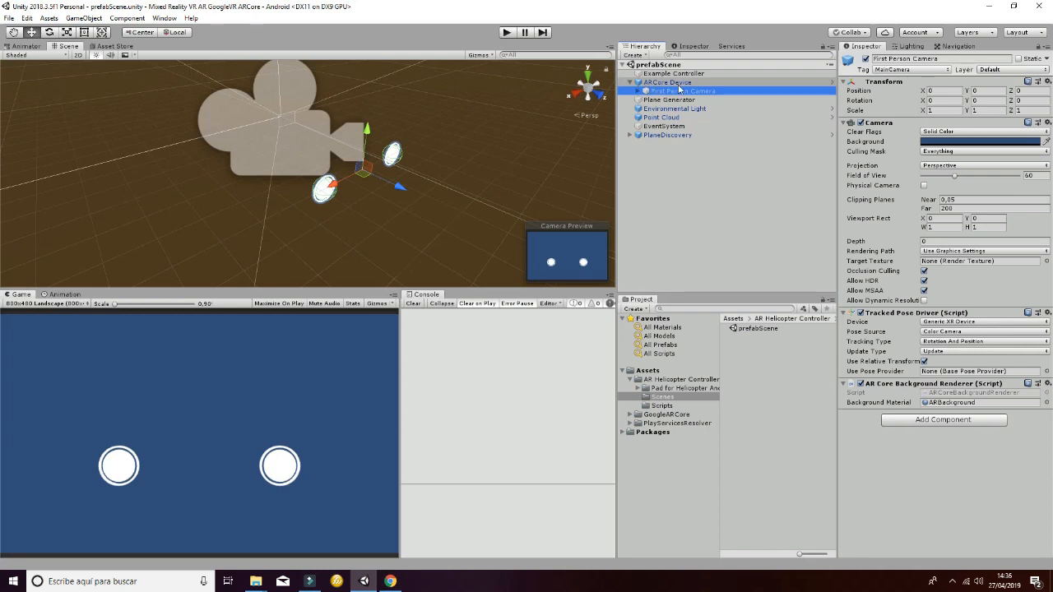
{"action": "left_click", "coordinate": [674, 73]}
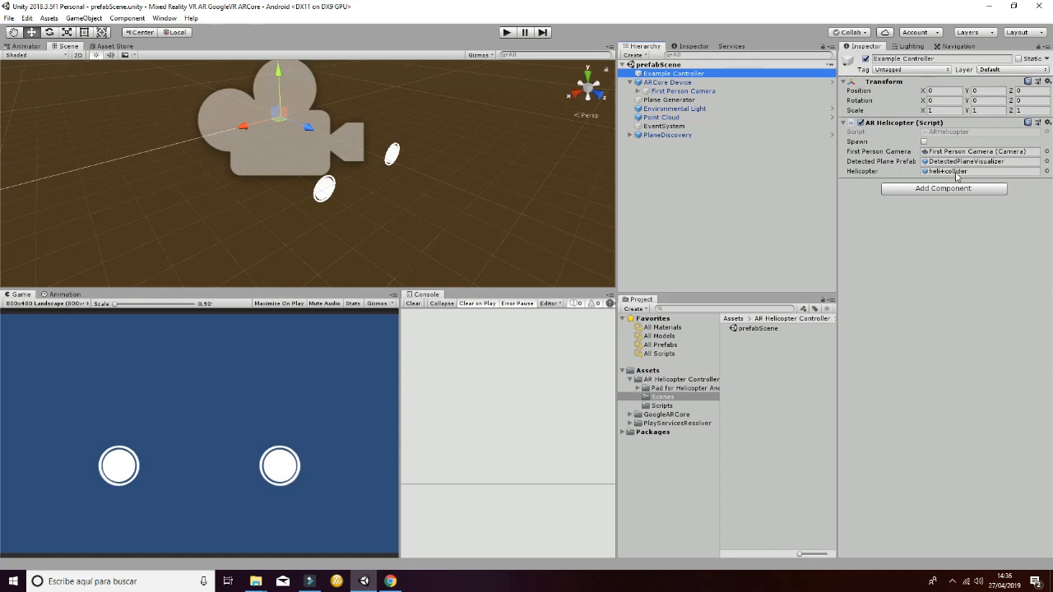
Ping and select the heli+collider prefab assigned as the Helicopter.
{"action": "left_click", "coordinate": [670, 414]}
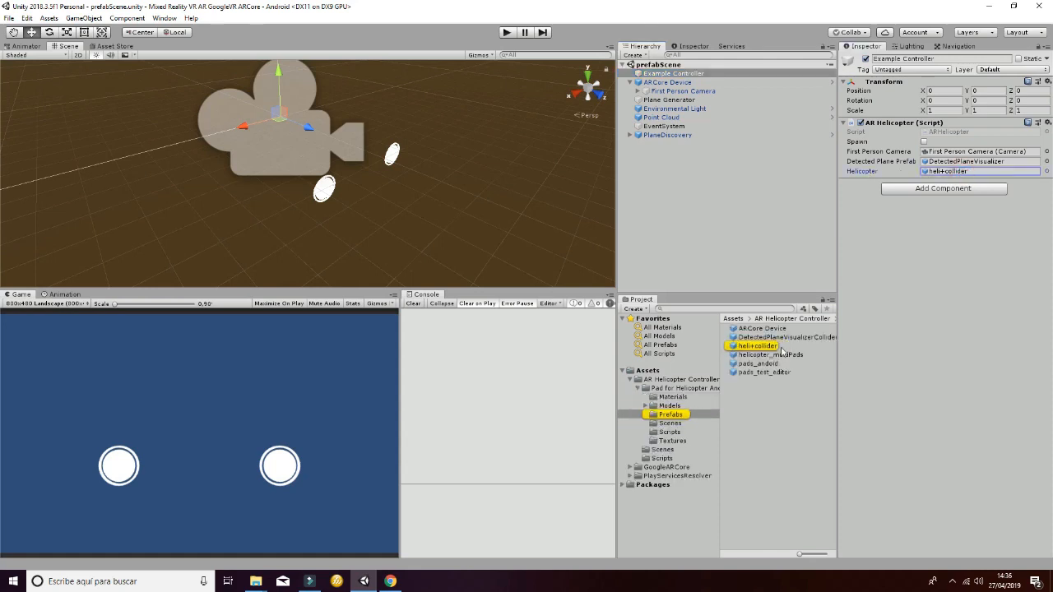
{"action": "double_click", "coordinate": [757, 345]}
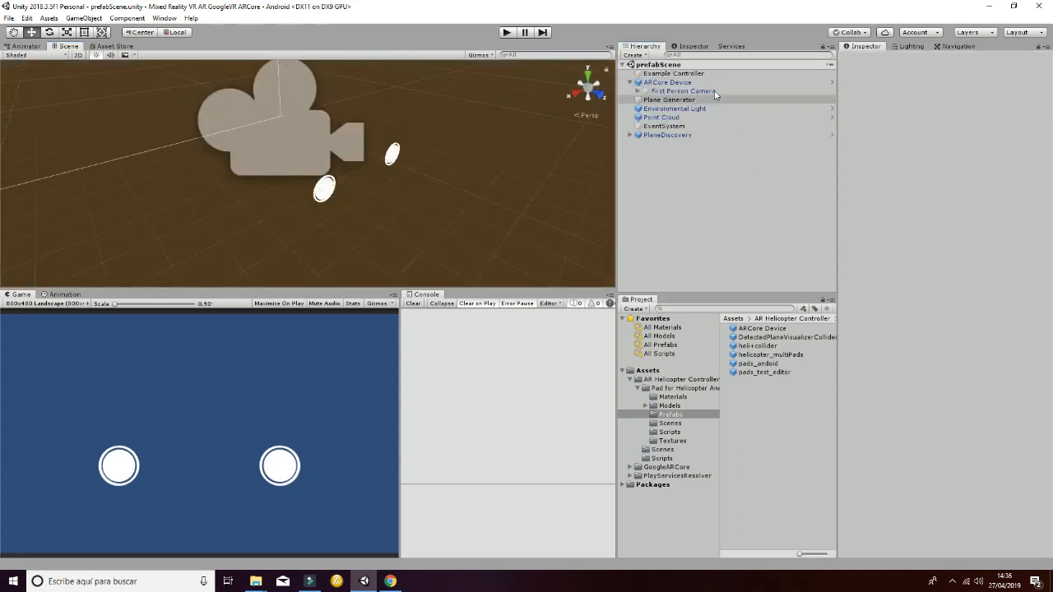
Reselect Example Controller and open its ARHelicopter script in Visual Studio.
{"action": "left_click", "coordinate": [672, 73]}
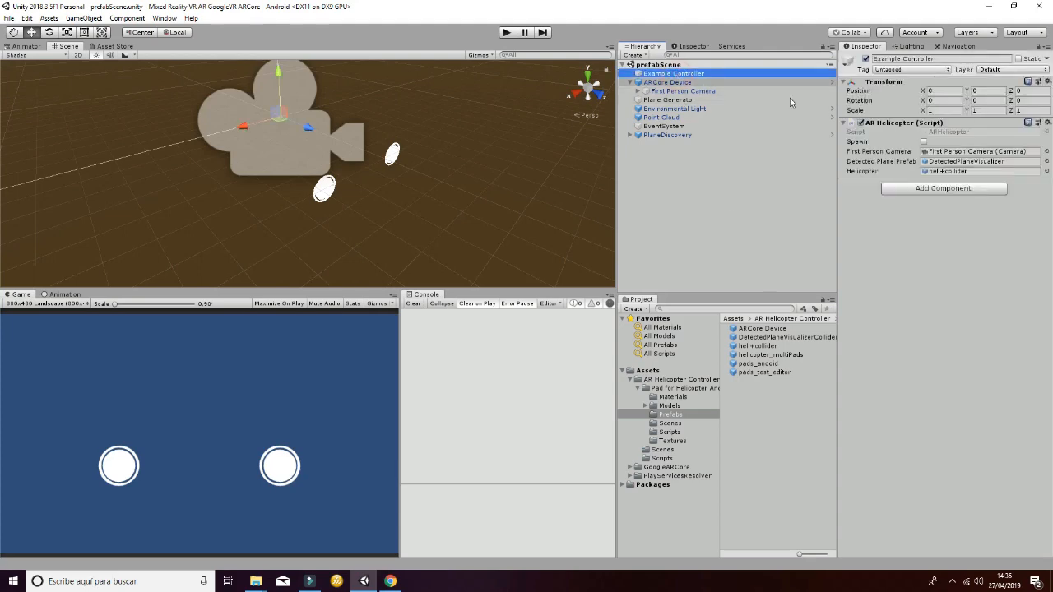
{"action": "double_click", "coordinate": [761, 327]}
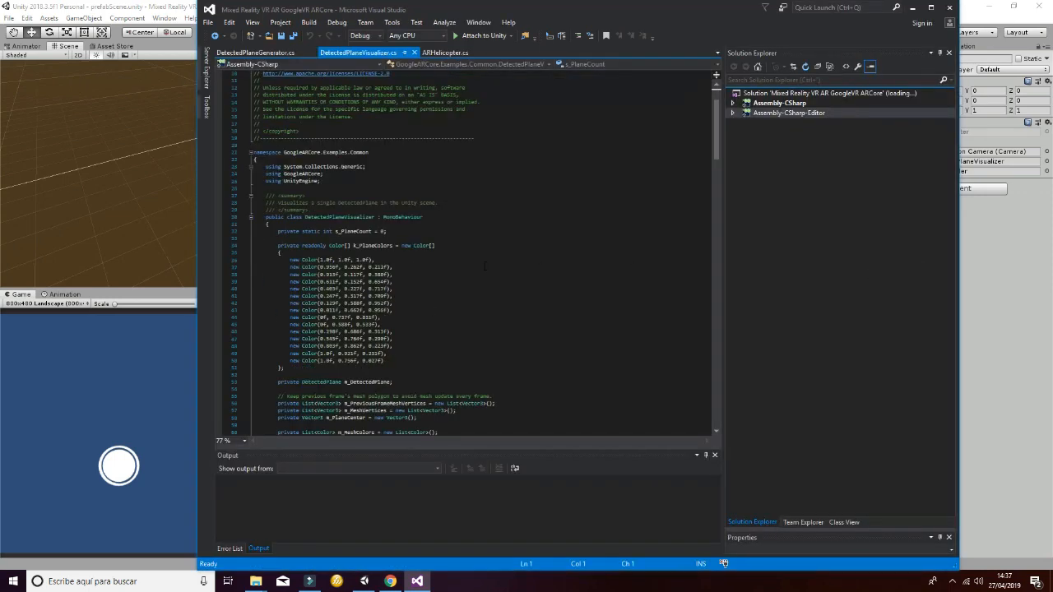
Show ARHelicopter.cs and scroll to the public bool spawn declaration.
{"action": "left_click", "coordinate": [444, 53]}
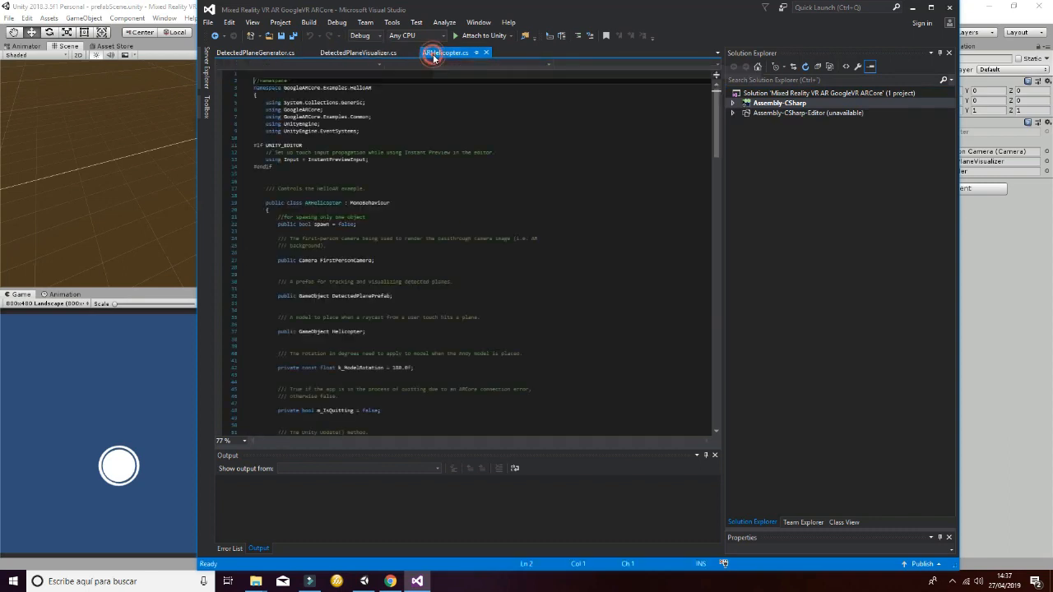
{"action": "scroll", "scroll_direction": "down", "scroll_amount": 3}
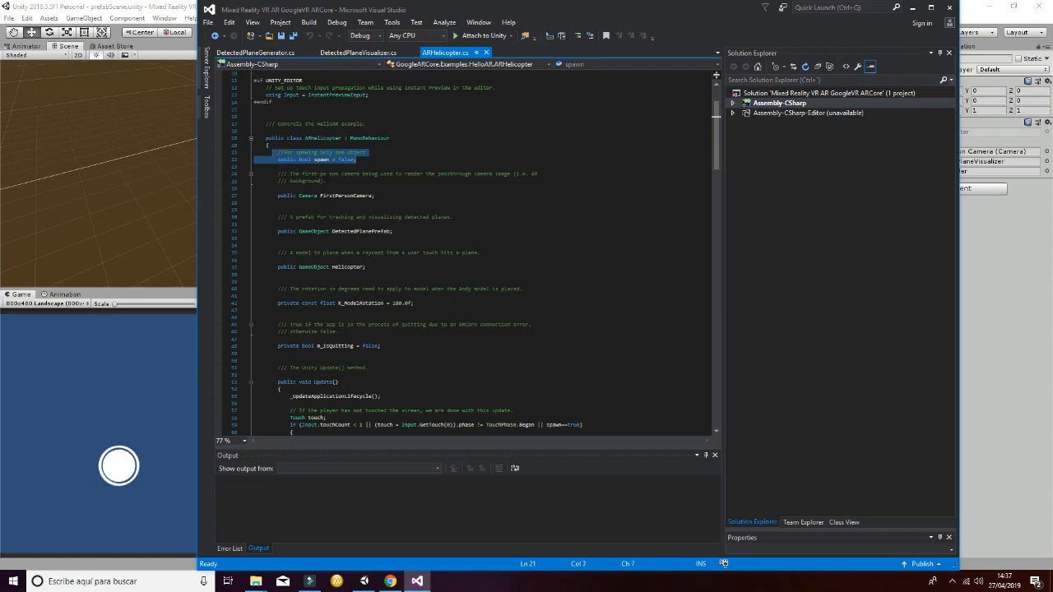
Scroll to the raycast placement code and pick the Helicopter reference to search its occurrences.
{"action": "scroll", "scroll_direction": "down", "scroll_amount": 3}
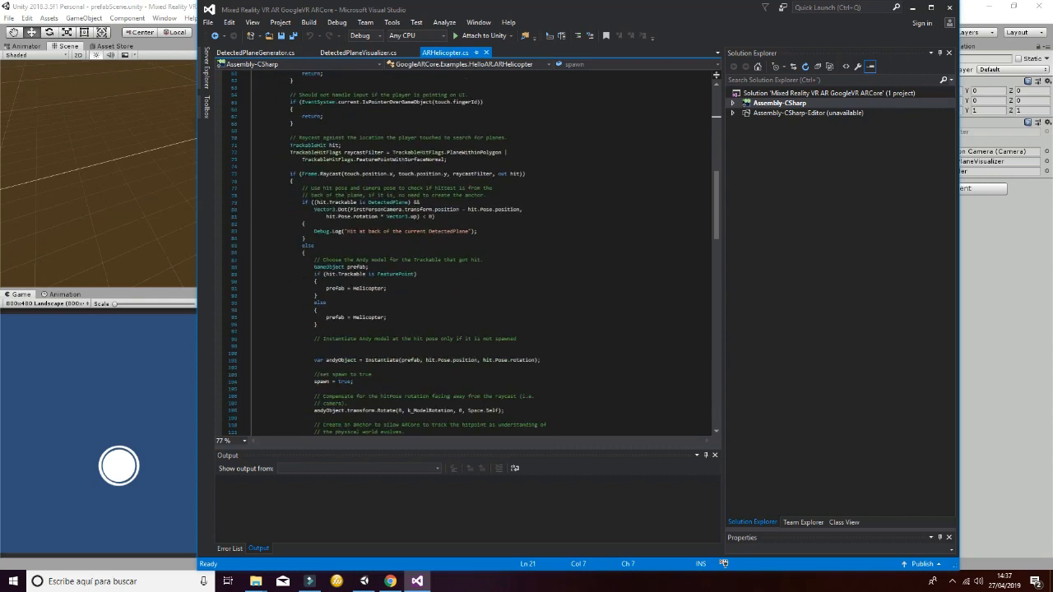
{"action": "left_click", "coordinate": [360, 360]}
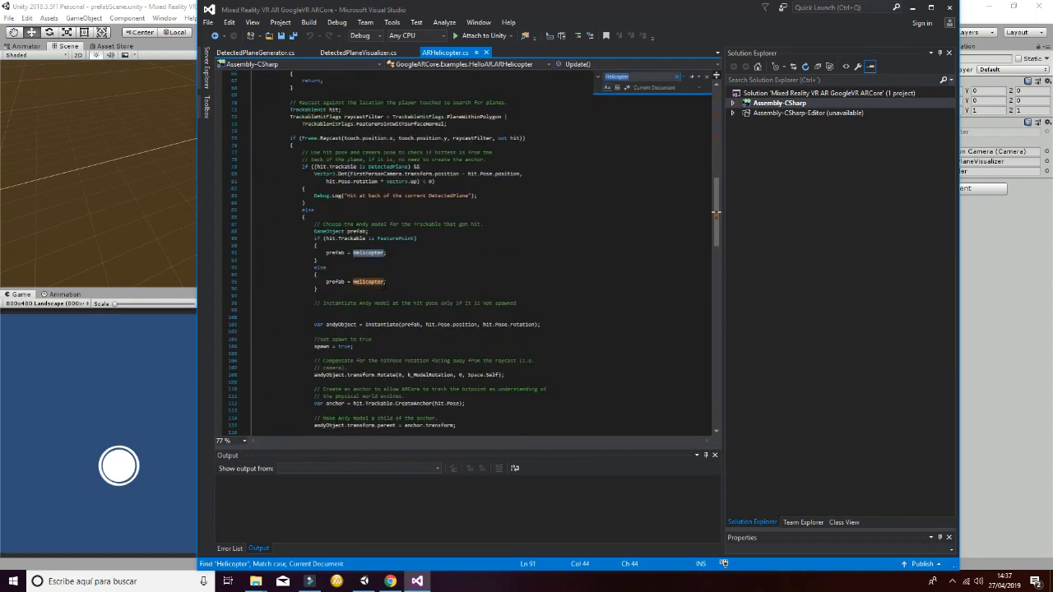
{"action": "mouse_move", "coordinate": [368, 252]}
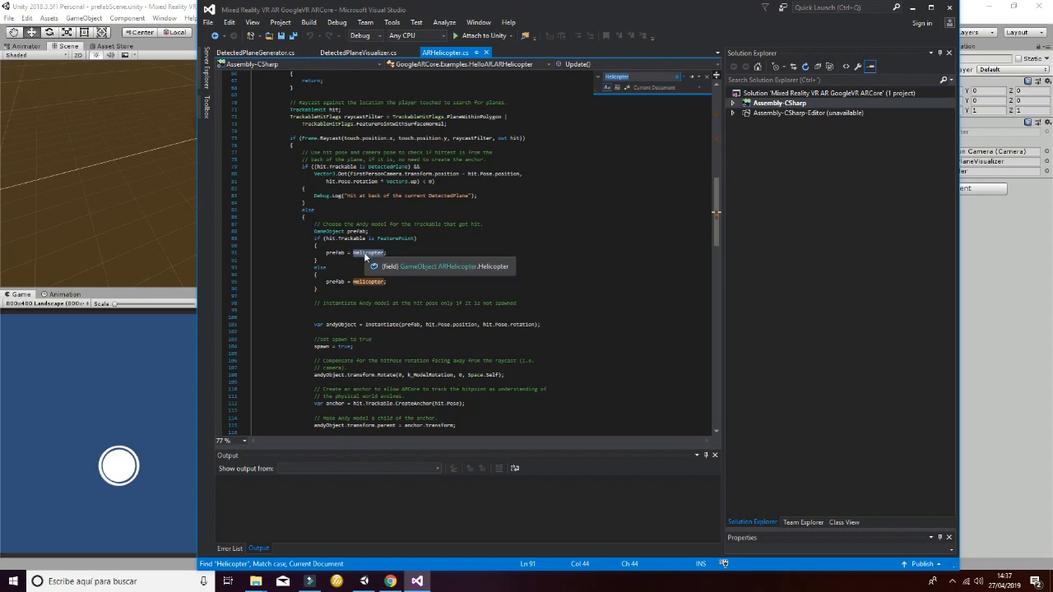